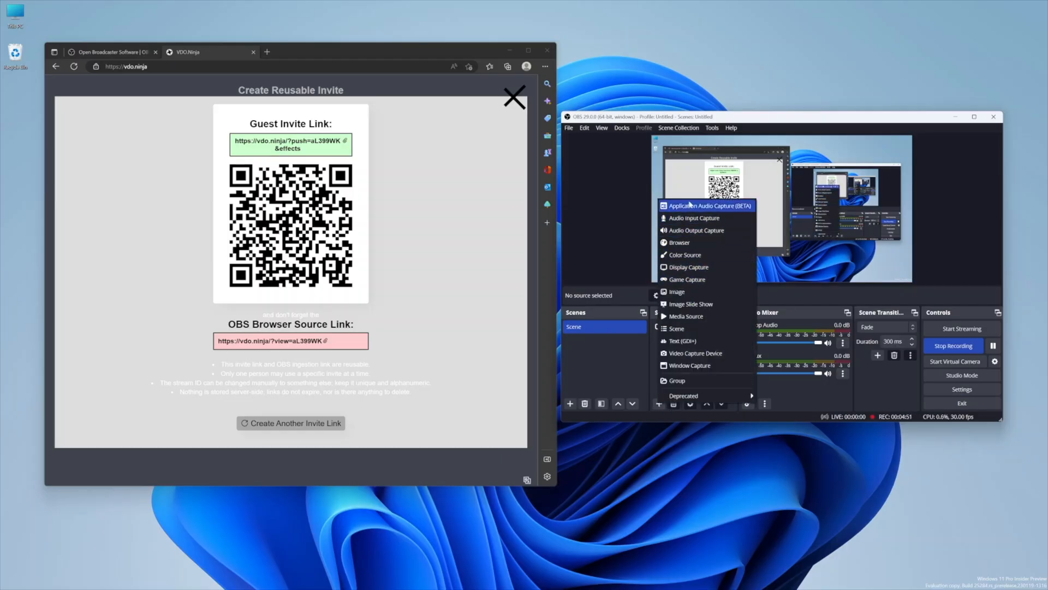
- Add a new Browser source named 'Browser' to the scene
left_click(680, 242)
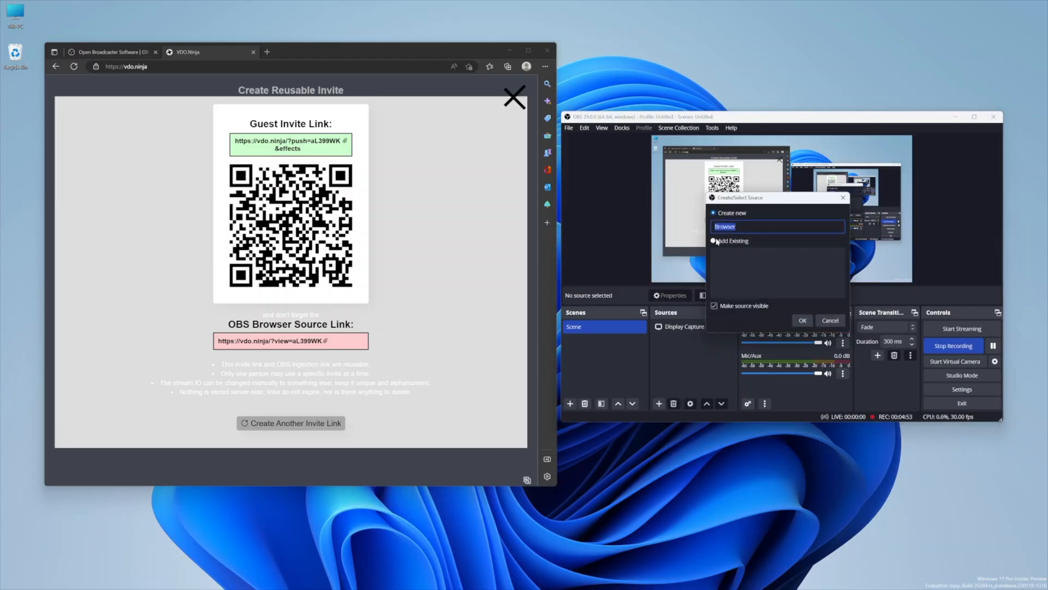
left_click(802, 320)
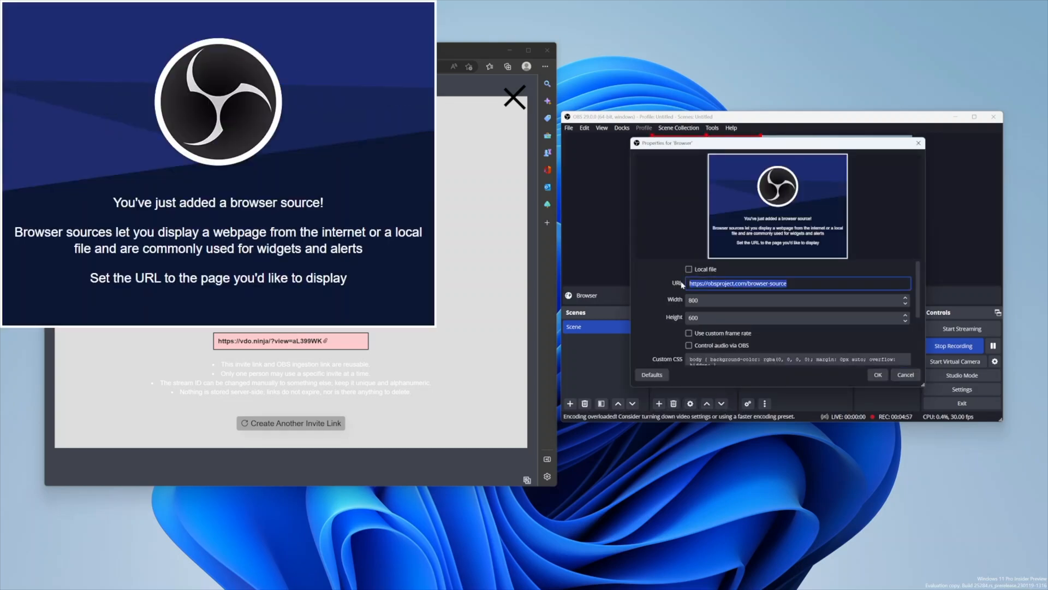
type("https://vdo.ninja/?view=aL399WK")
left_click(798, 300)
type("1280")
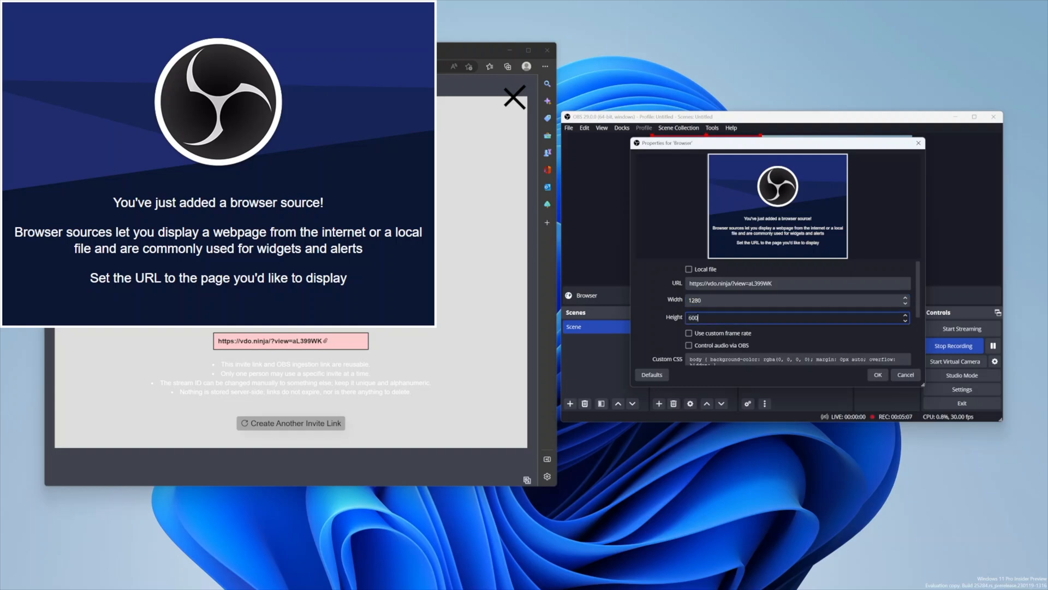
type("720")
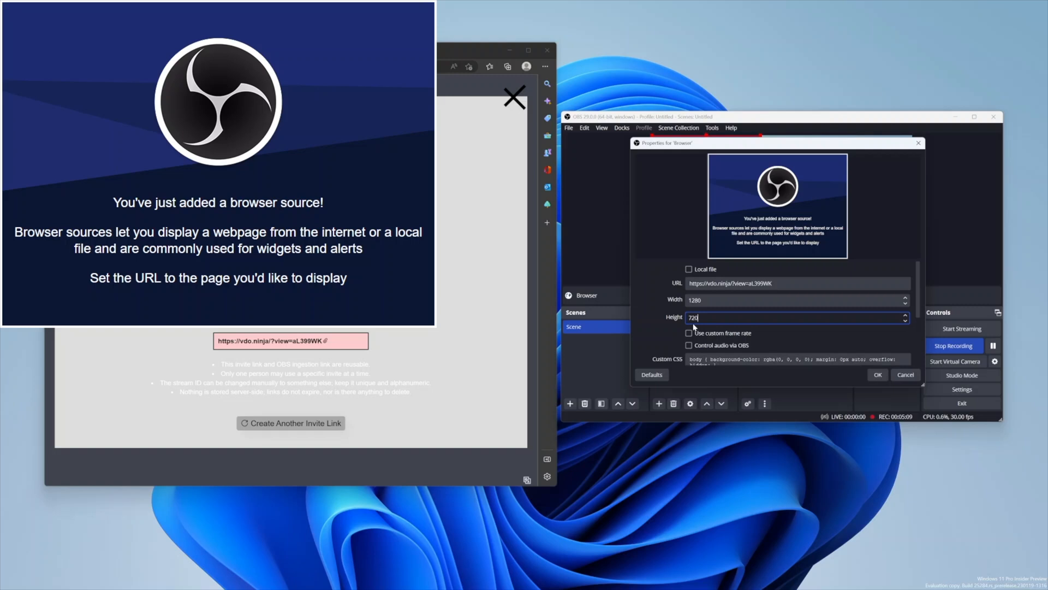
scroll("down", 3)
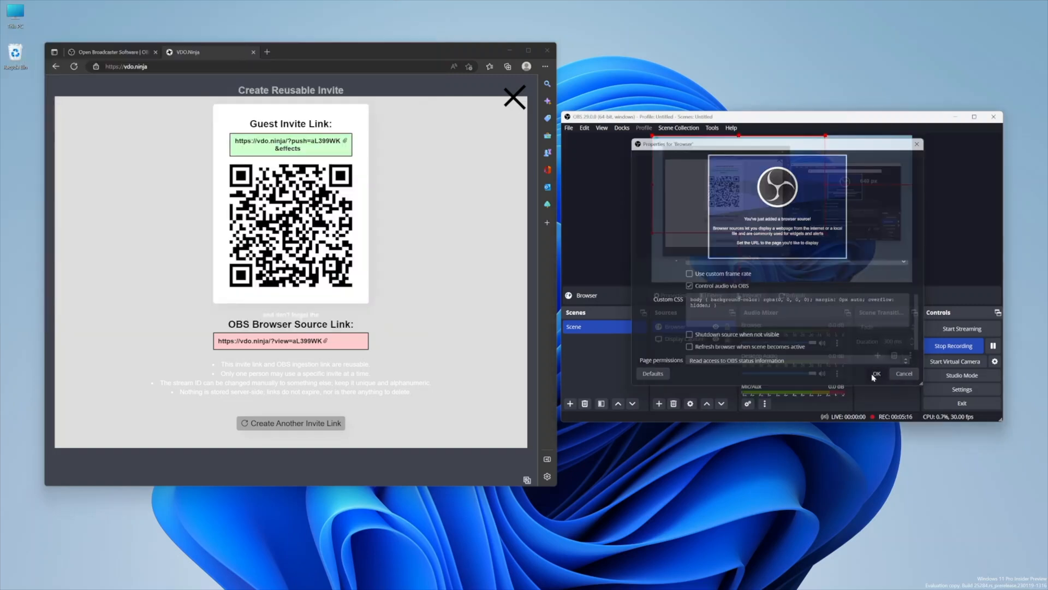
- Apply the Browser source settings and allow it through Windows Defender Firewall
left_click(876, 373)
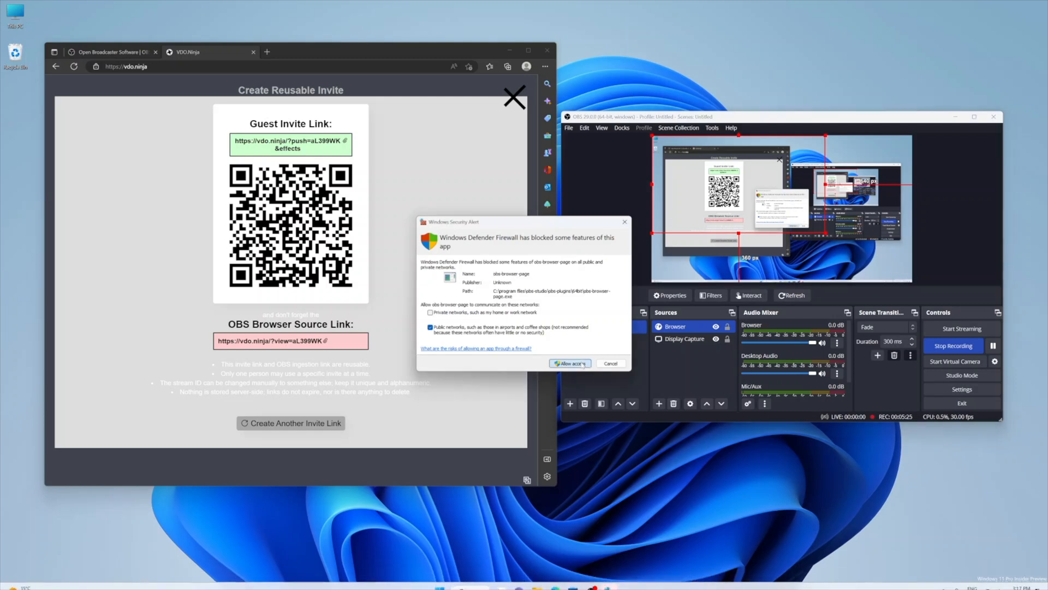
left_click(567, 363)
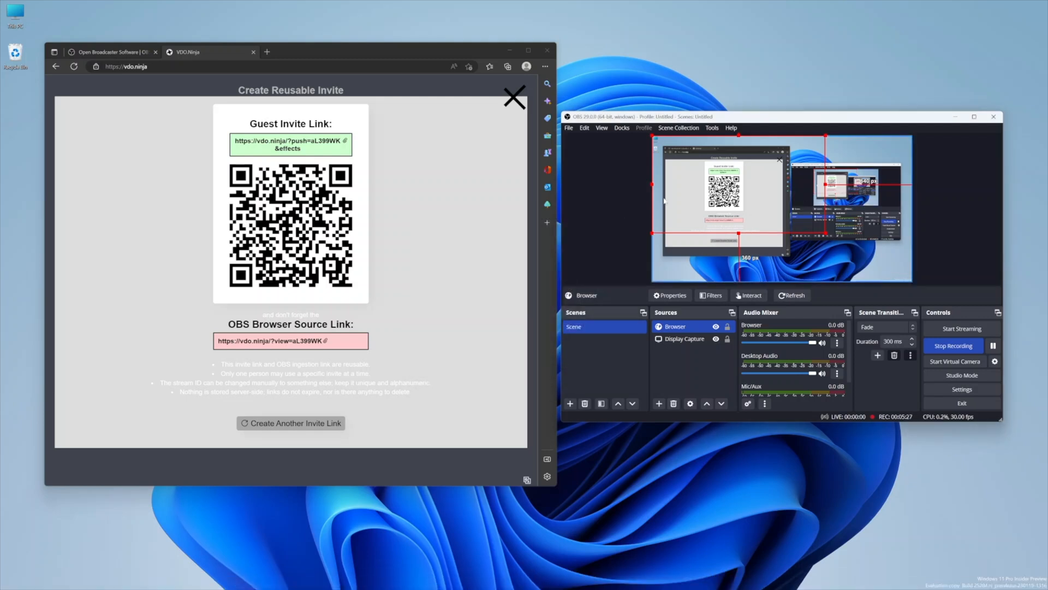